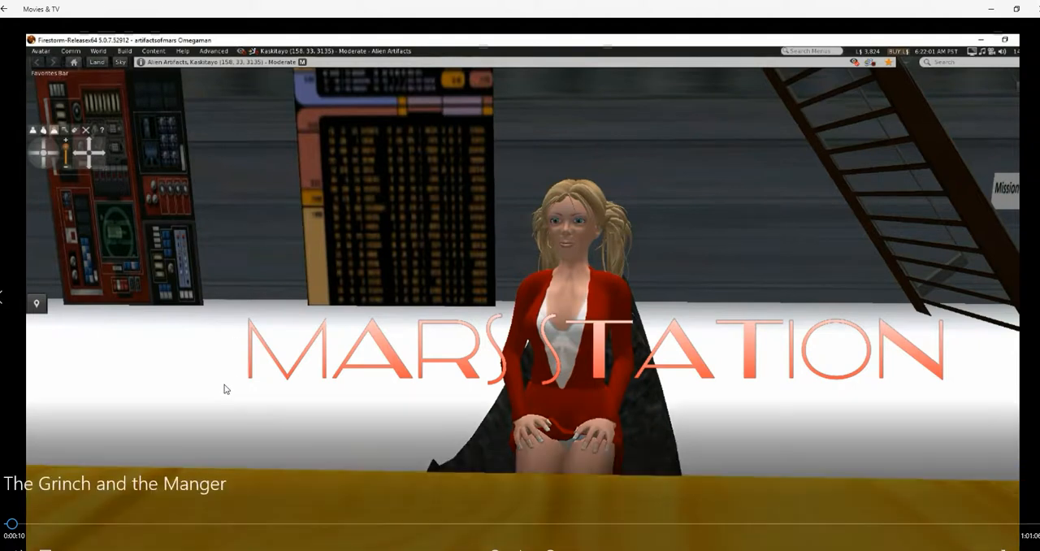
mouse_move(195, 349)
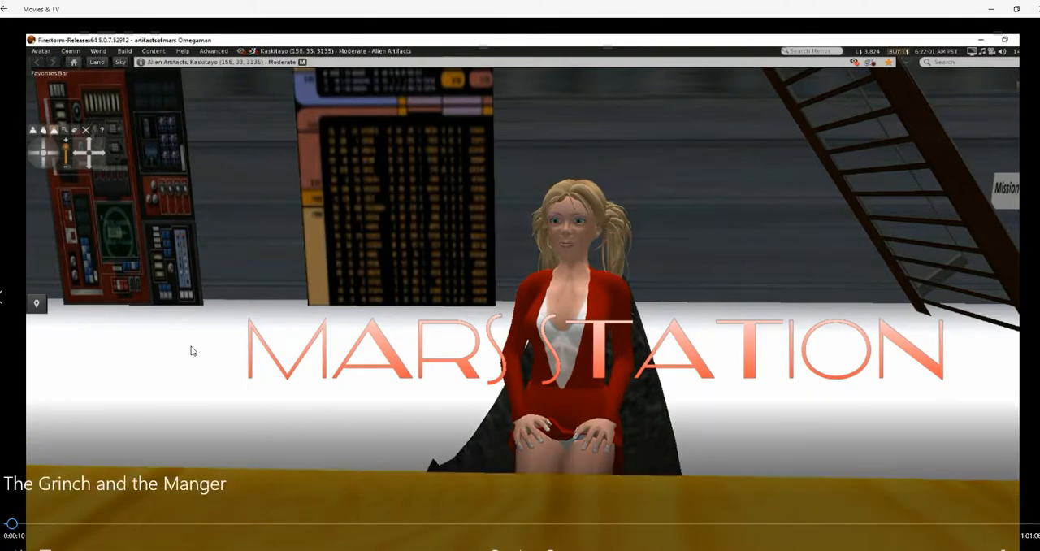
mouse_move(321, 341)
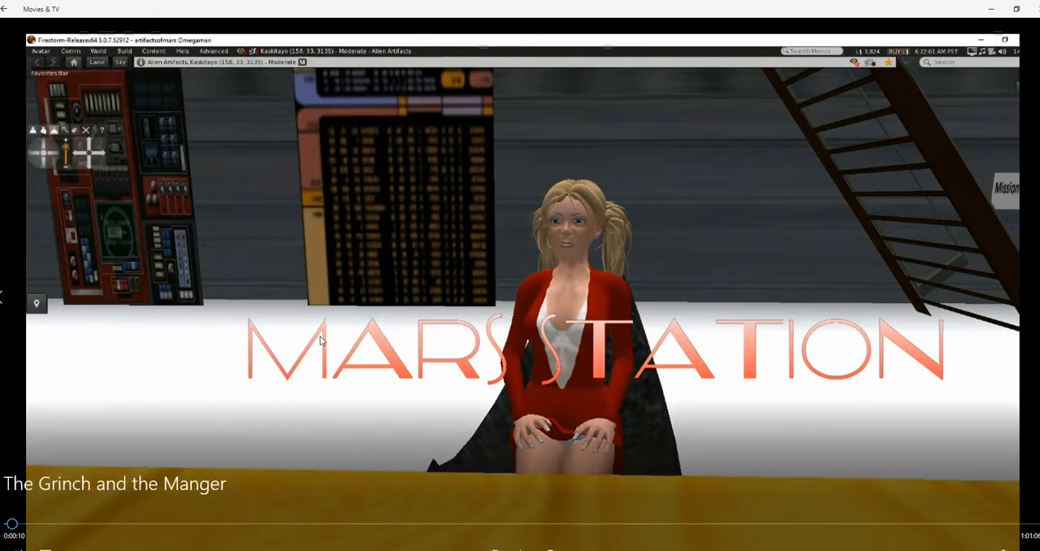
mouse_move(173, 337)
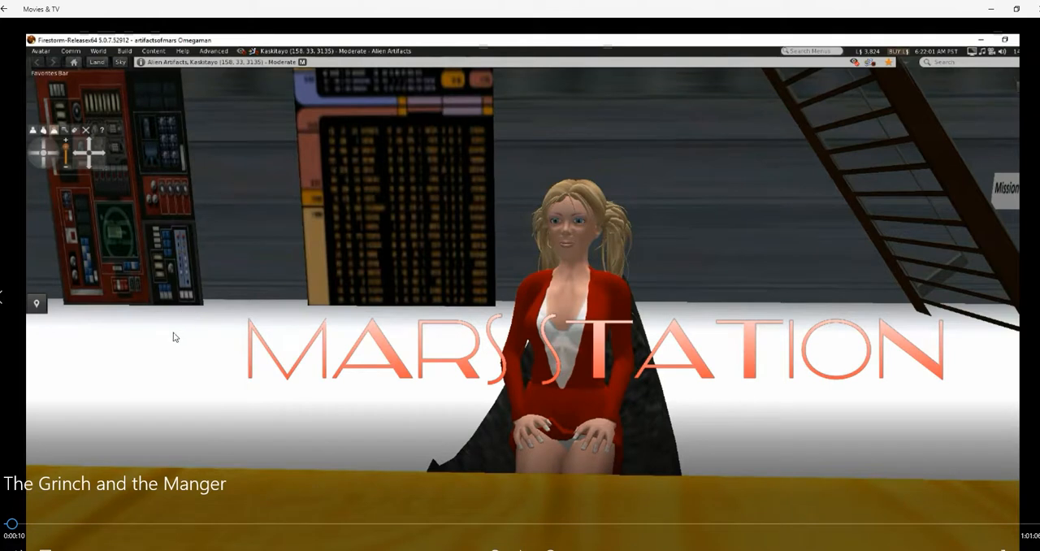
mouse_move(167, 323)
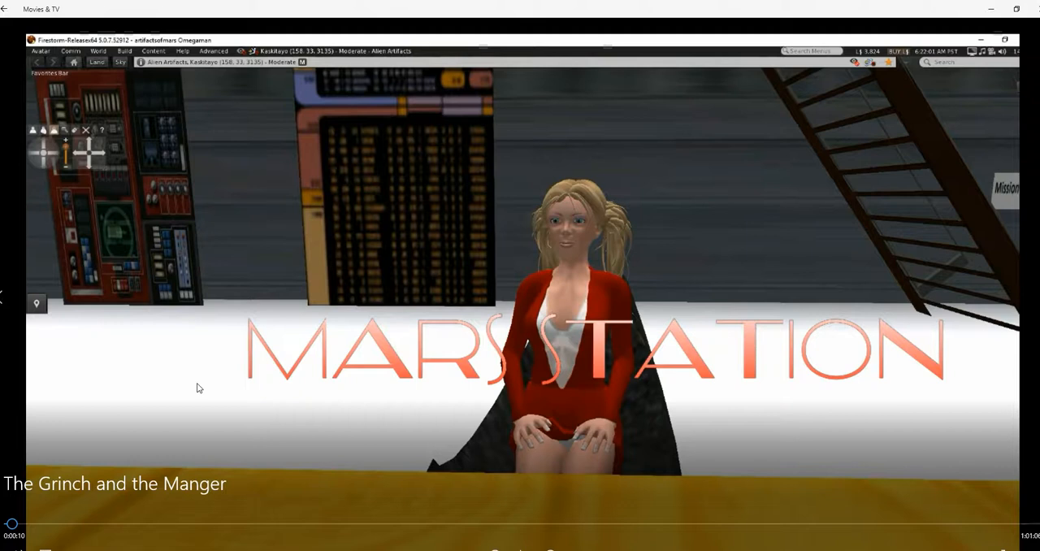
mouse_move(388, 413)
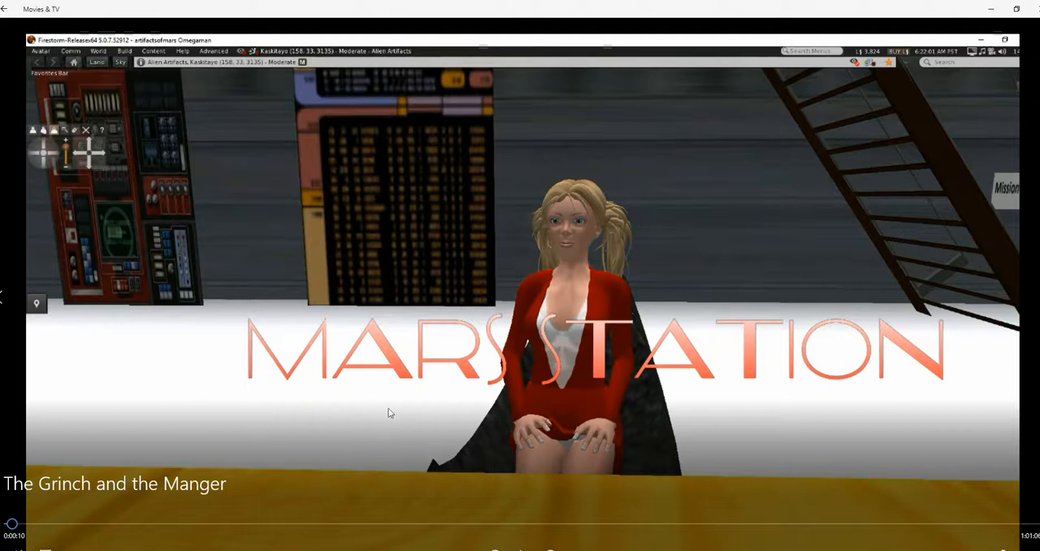
mouse_move(551, 501)
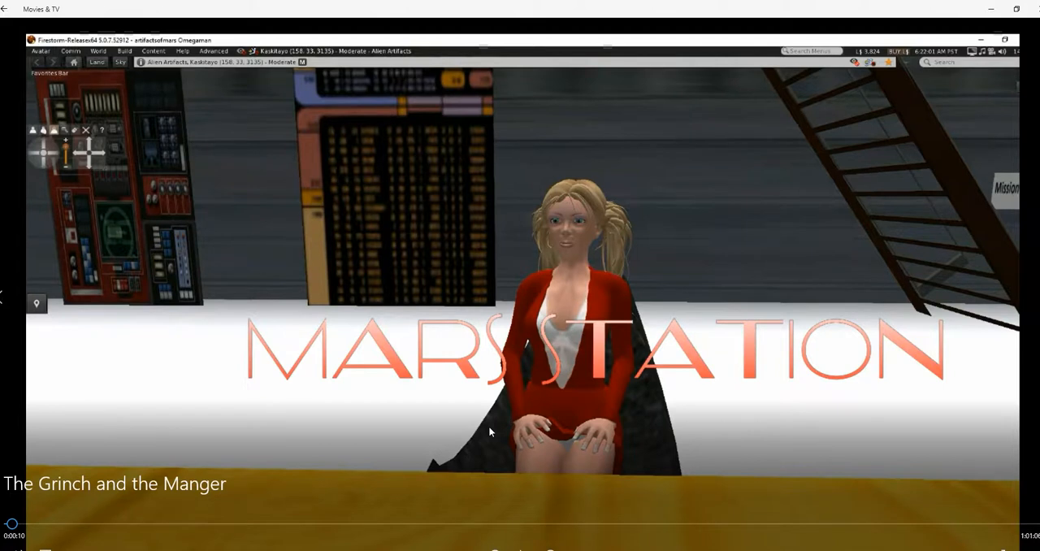
mouse_move(633, 538)
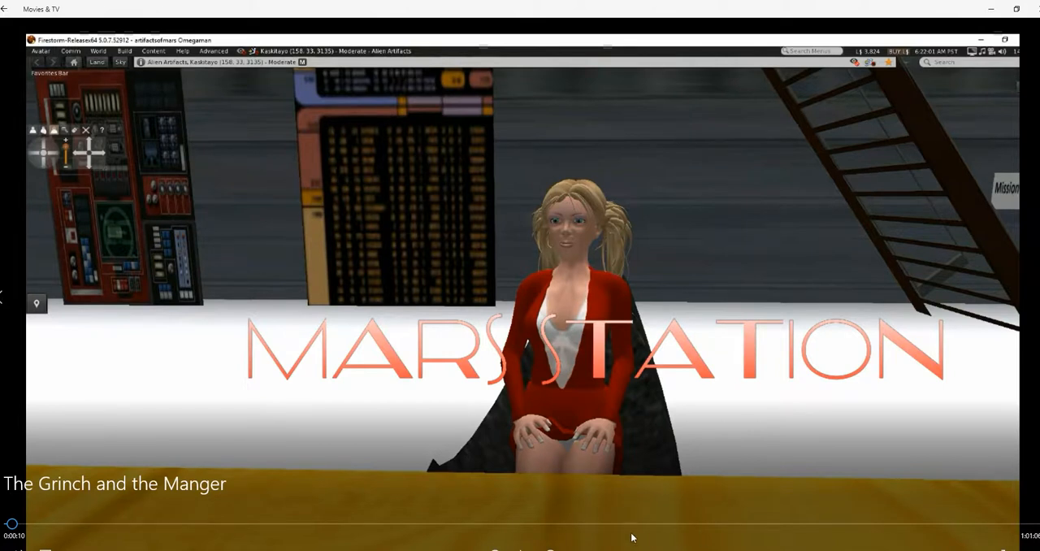
mouse_move(657, 477)
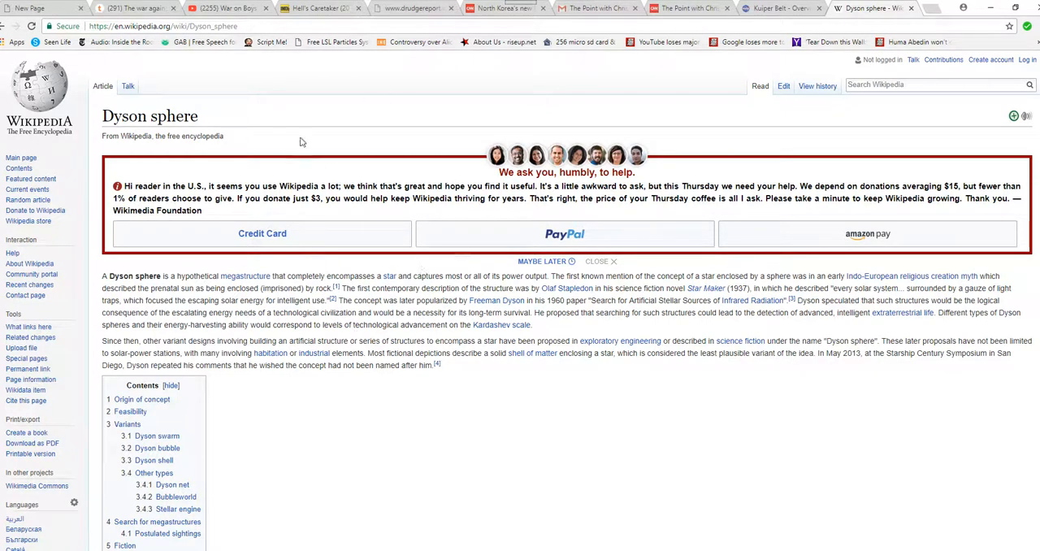
mouse_move(323, 122)
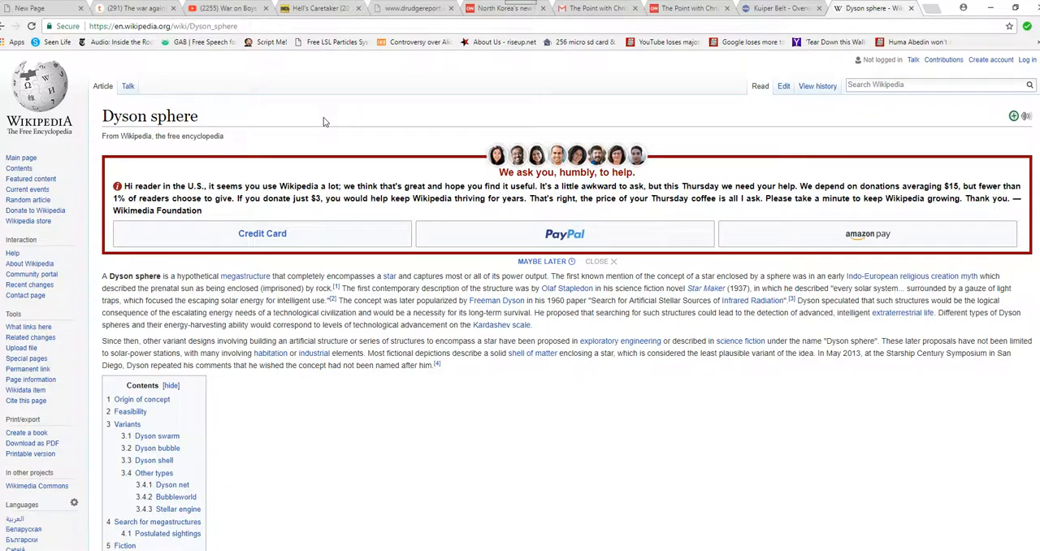
Scroll through the Dyson sphere article introduction, then switch to NASA's Kuiper Belt overview
scroll(down, 3)
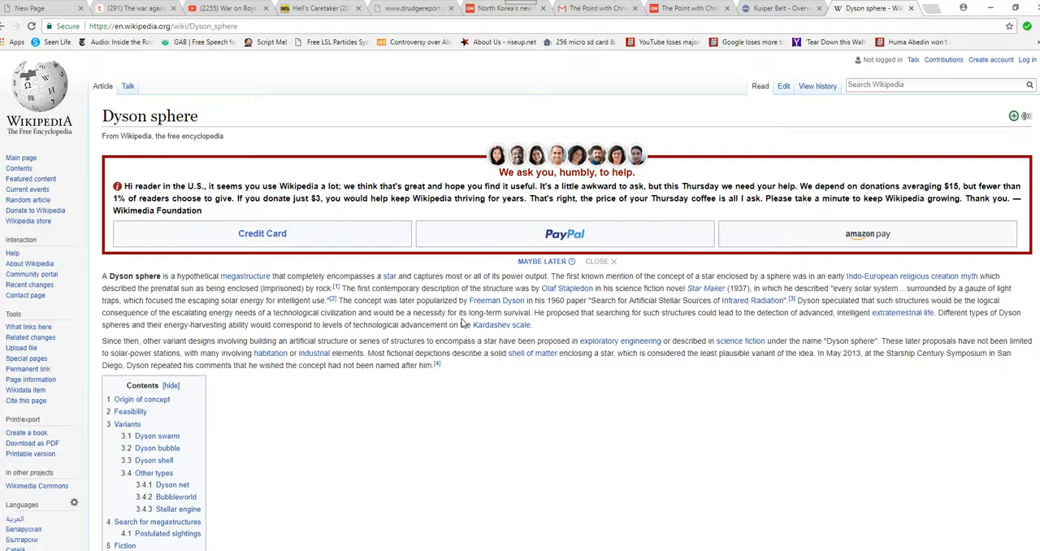
mouse_move(241, 88)
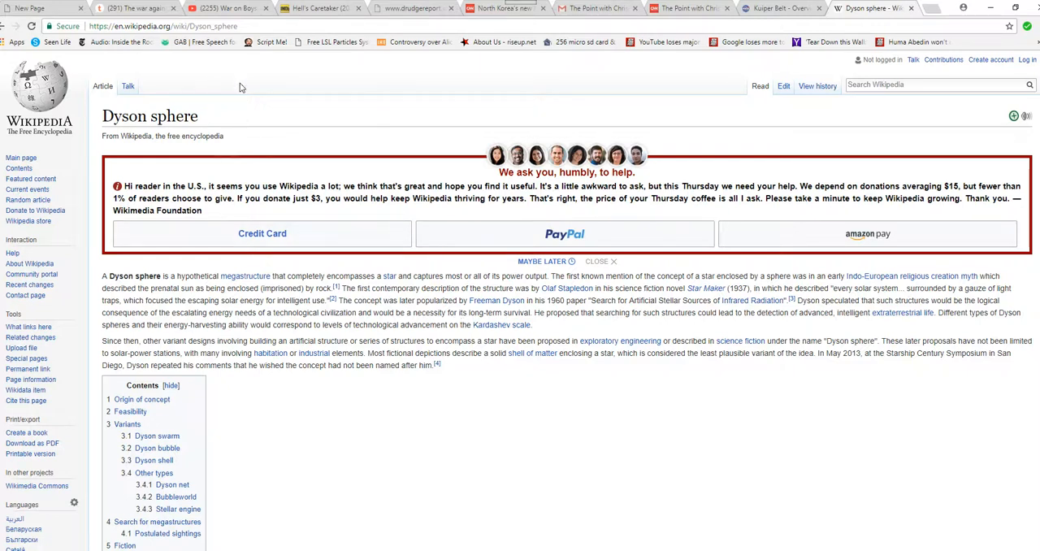
mouse_move(314, 82)
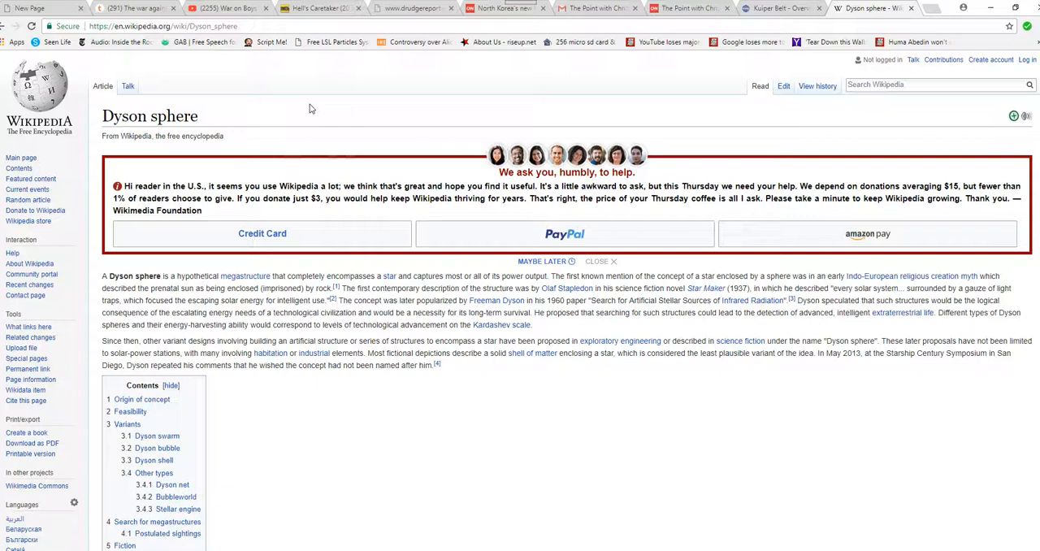
mouse_move(339, 111)
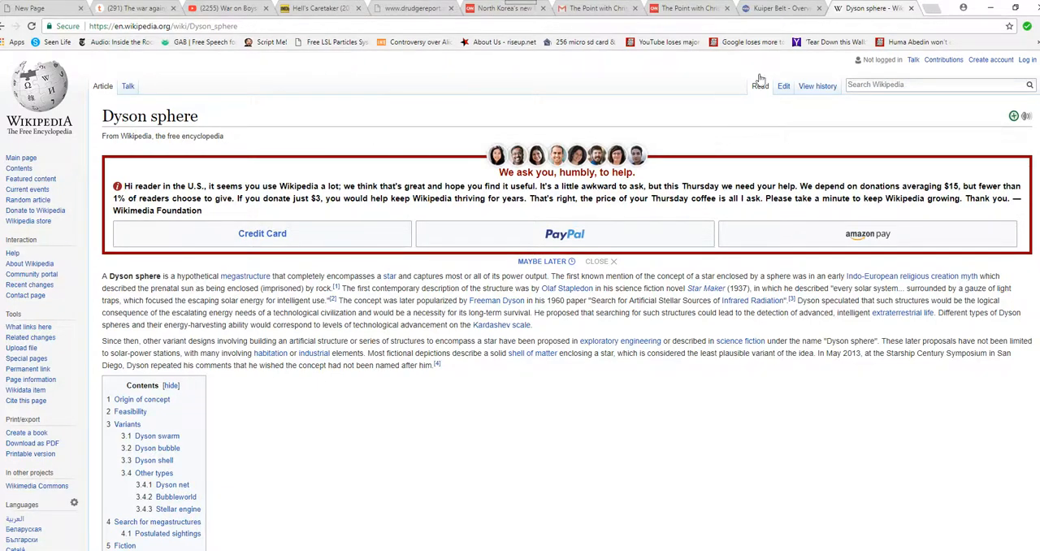
click(780, 9)
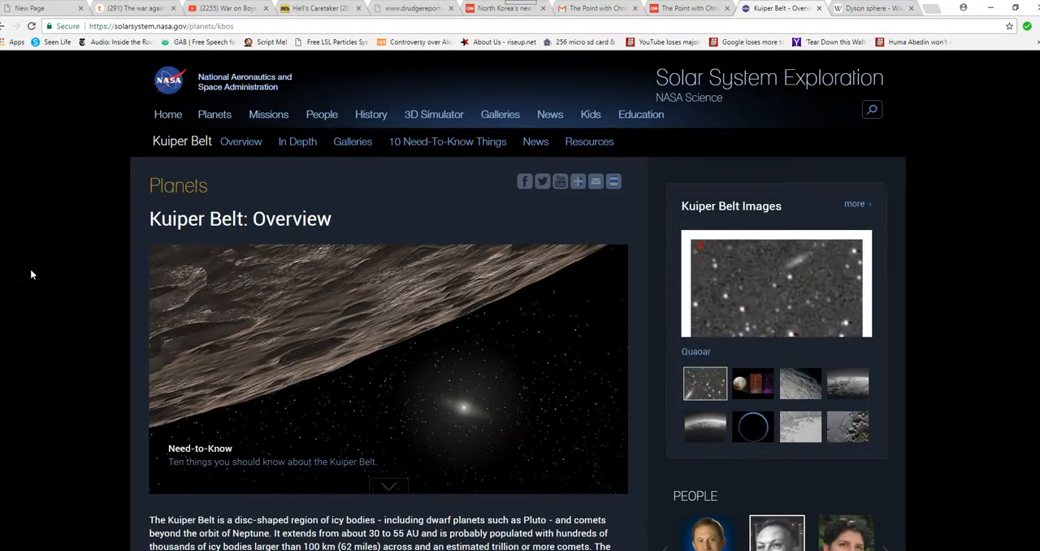
scroll(down, 3)
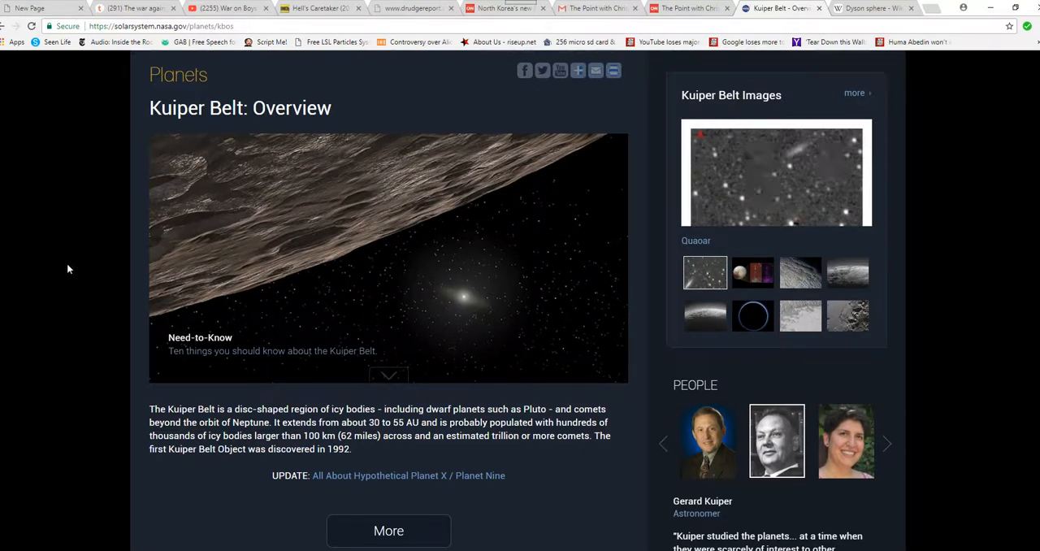
mouse_move(48, 290)
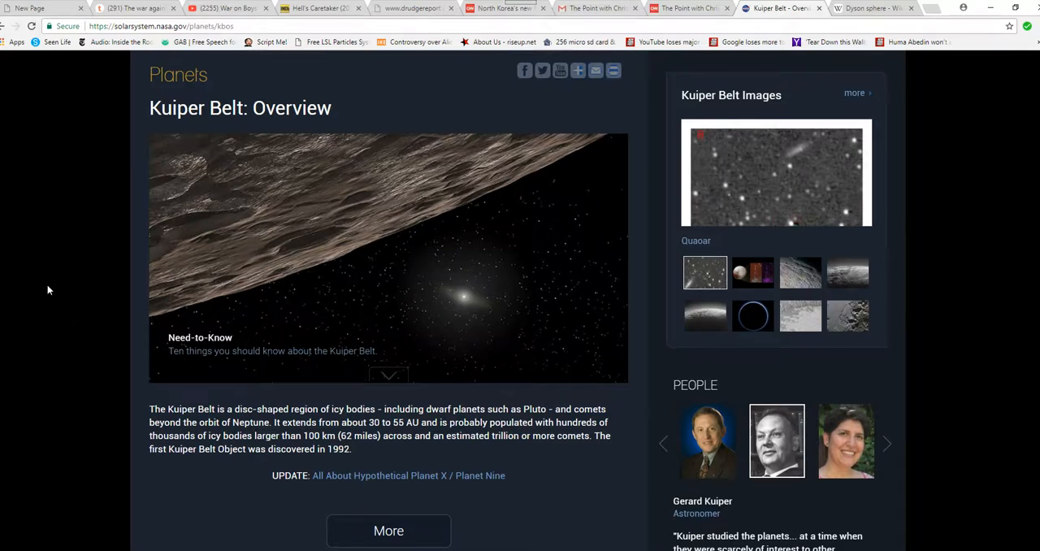
scroll(down, 3)
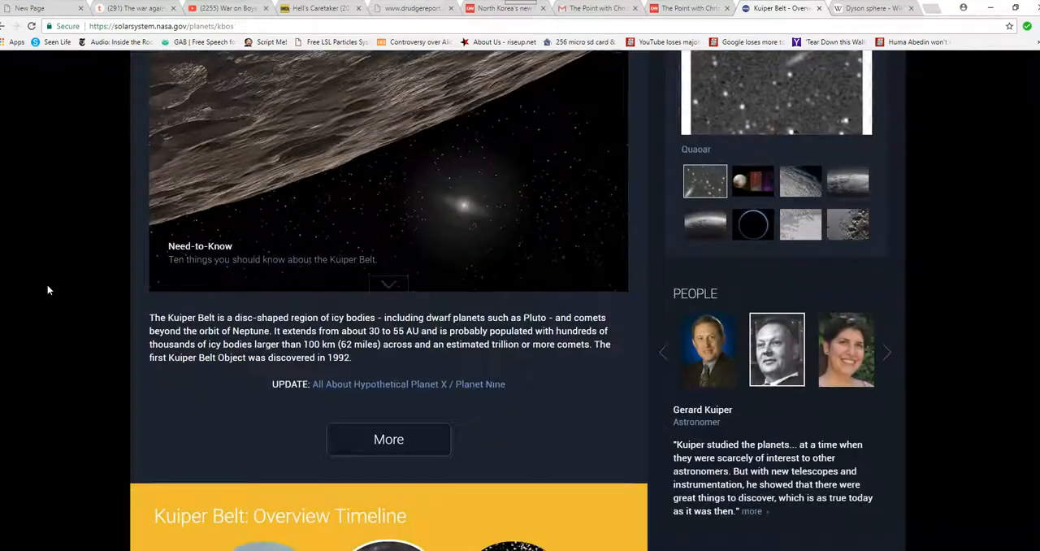
scroll(down, 3)
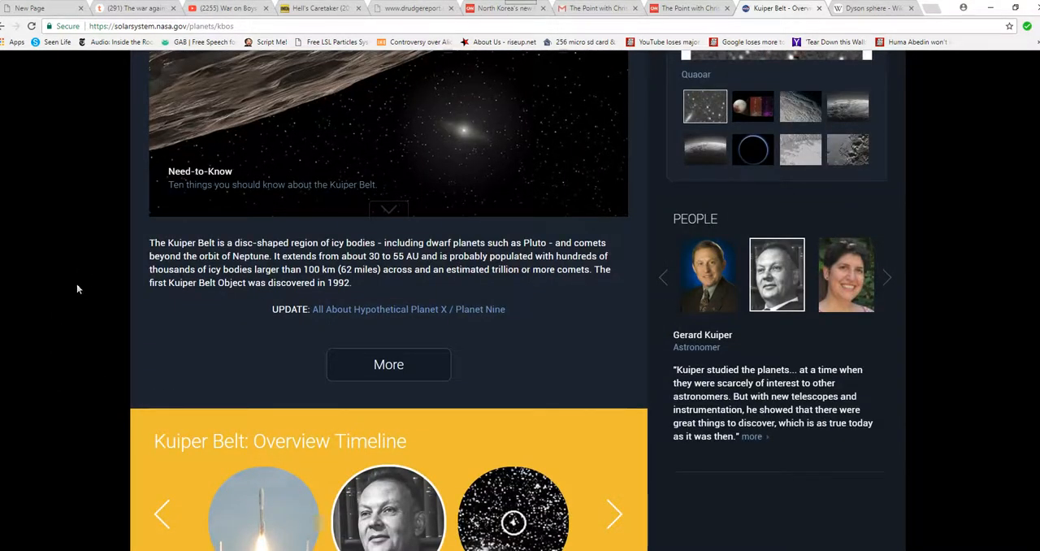
mouse_move(59, 296)
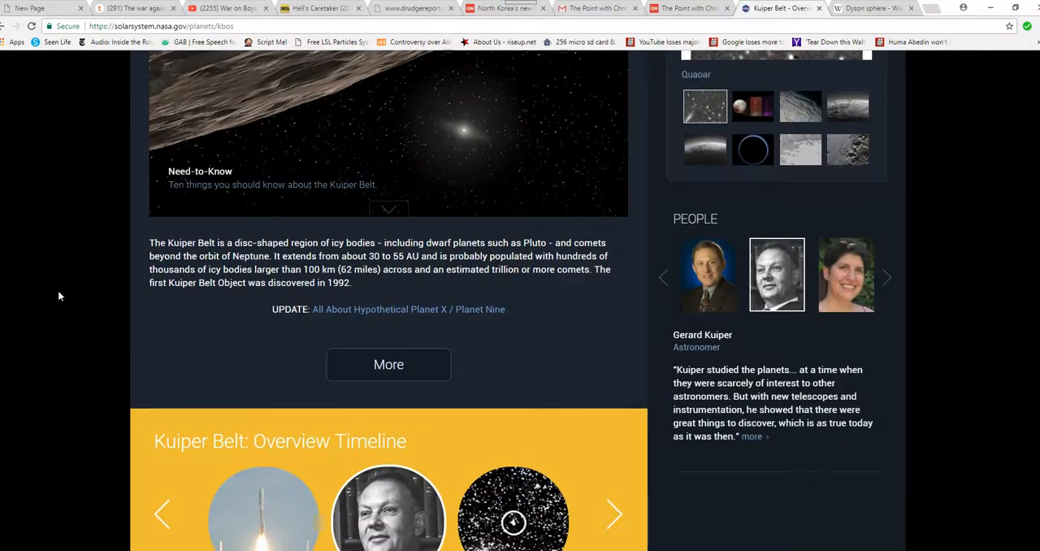
mouse_move(122, 333)
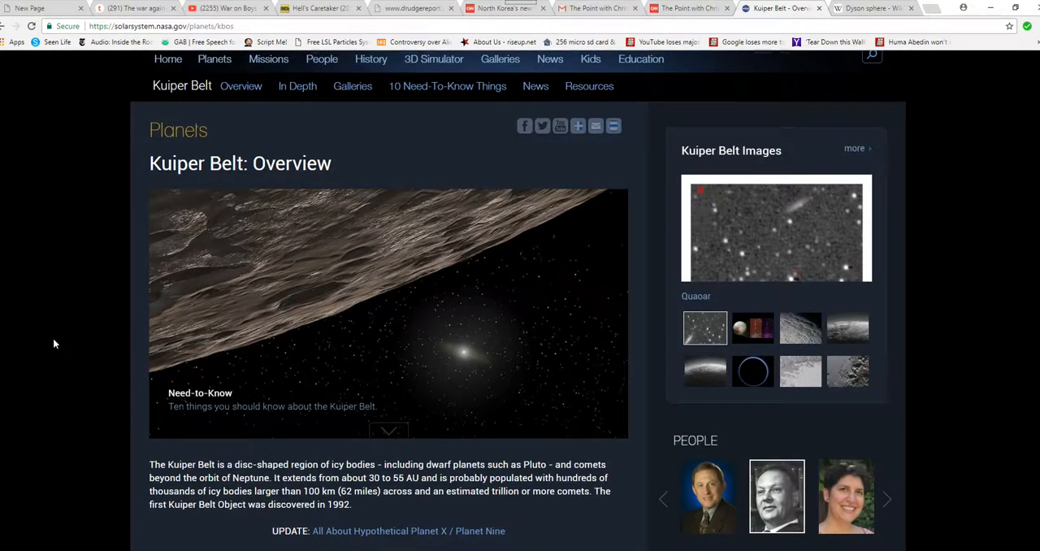
scroll(down, 3)
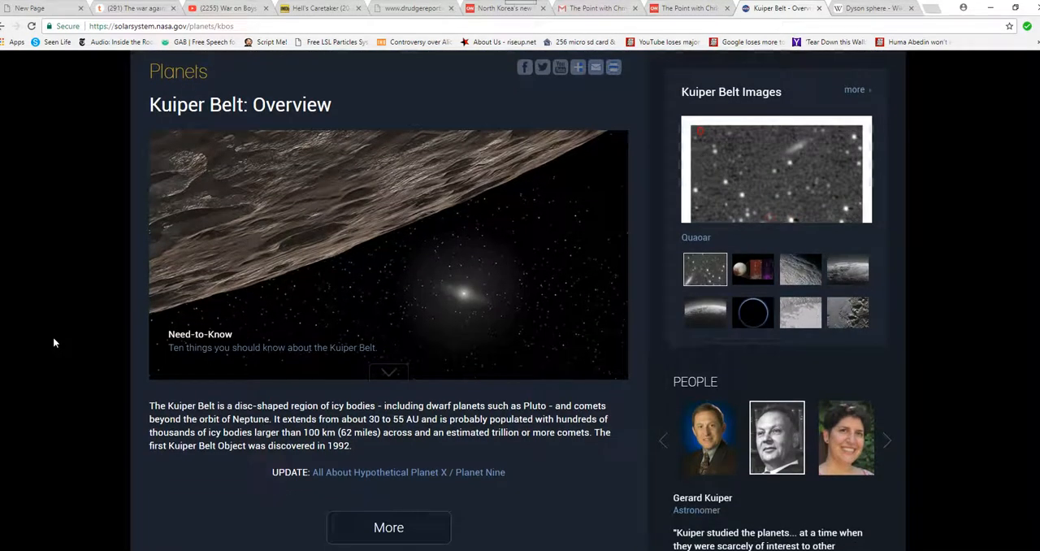
scroll(down, 3)
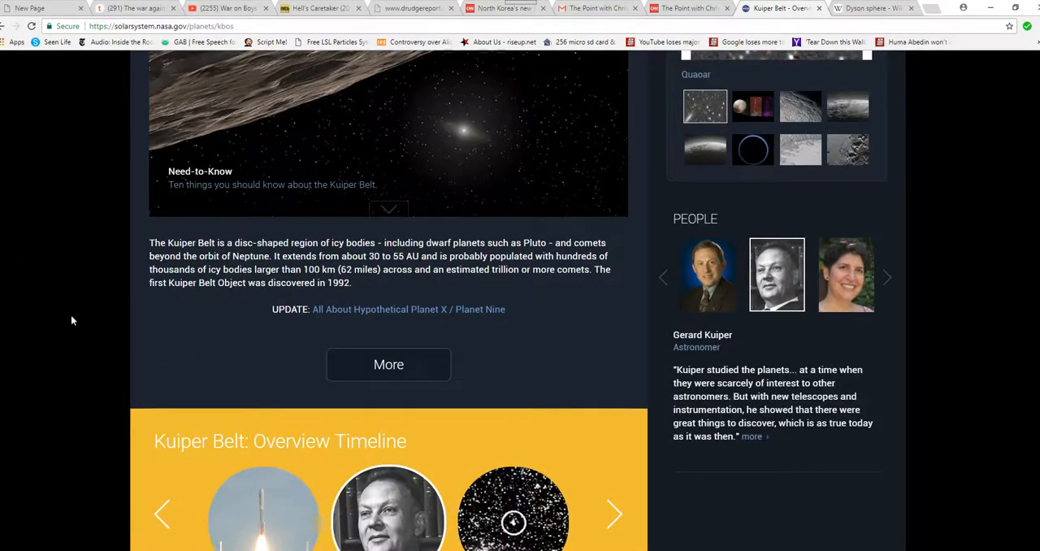
mouse_move(69, 272)
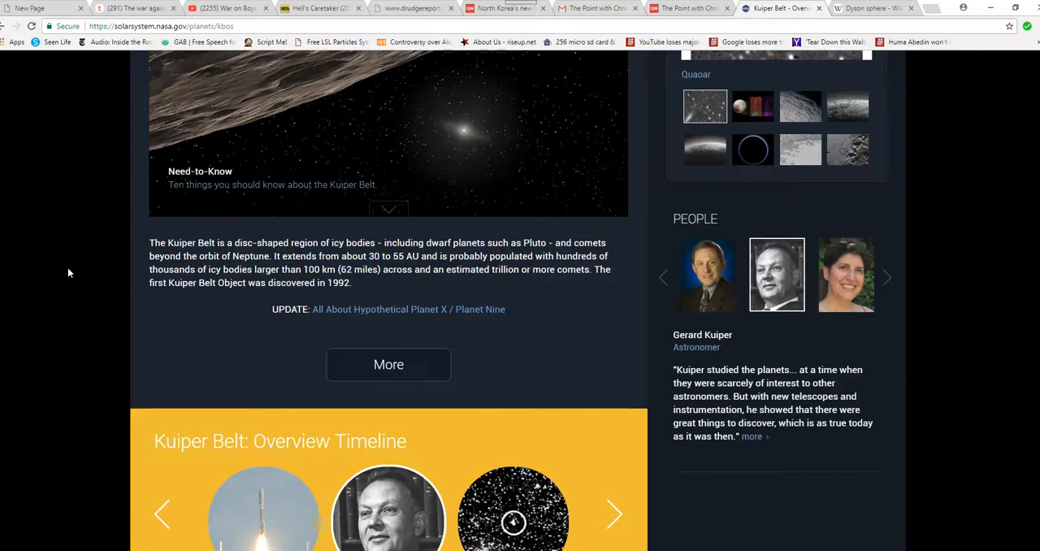
mouse_move(97, 317)
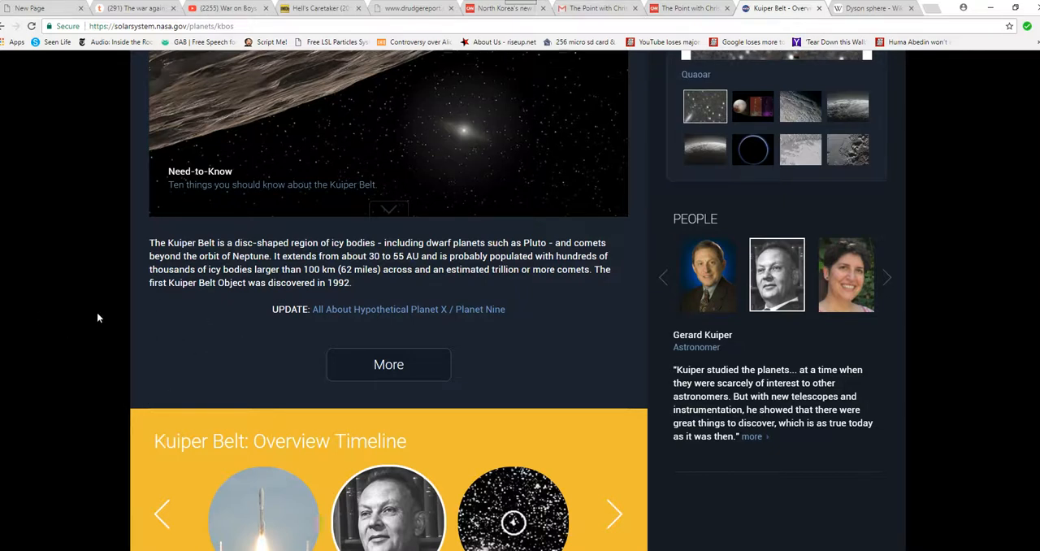
mouse_move(187, 327)
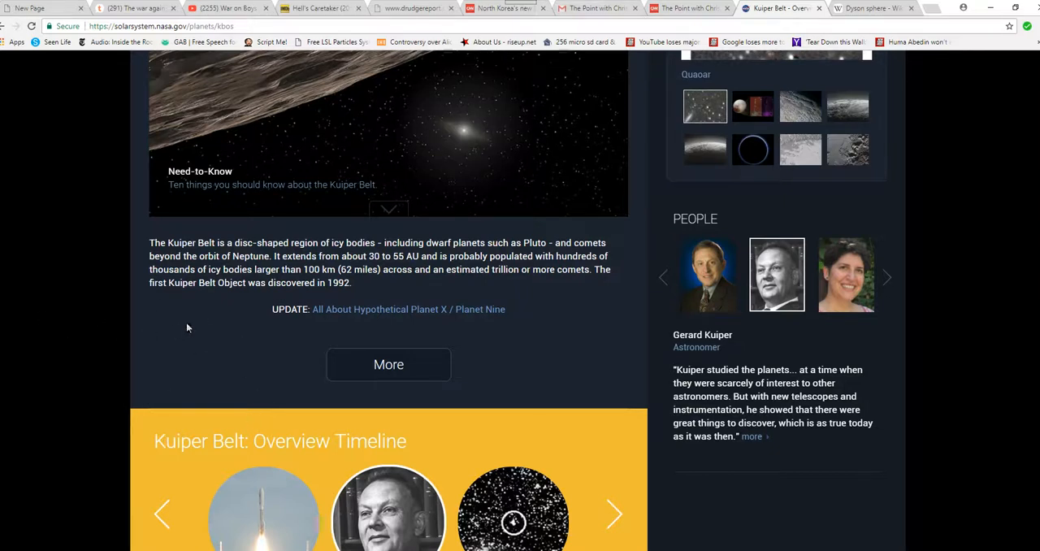
mouse_move(162, 342)
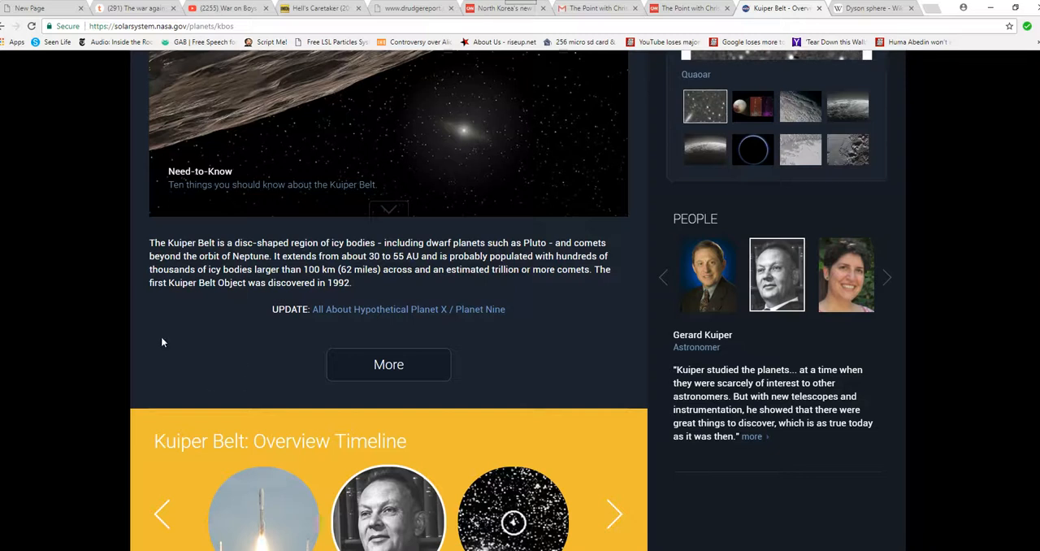
mouse_move(196, 324)
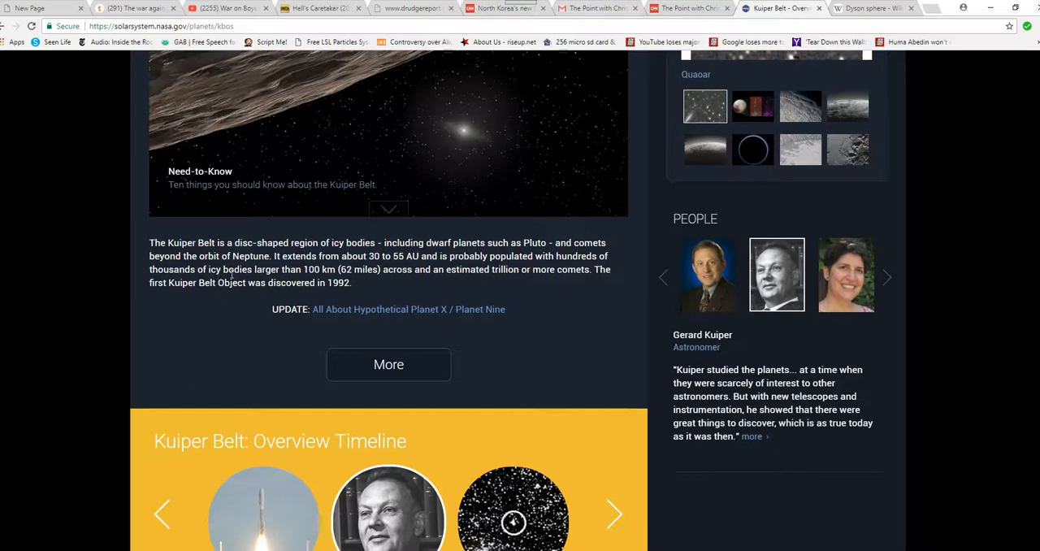
scroll(up, 3)
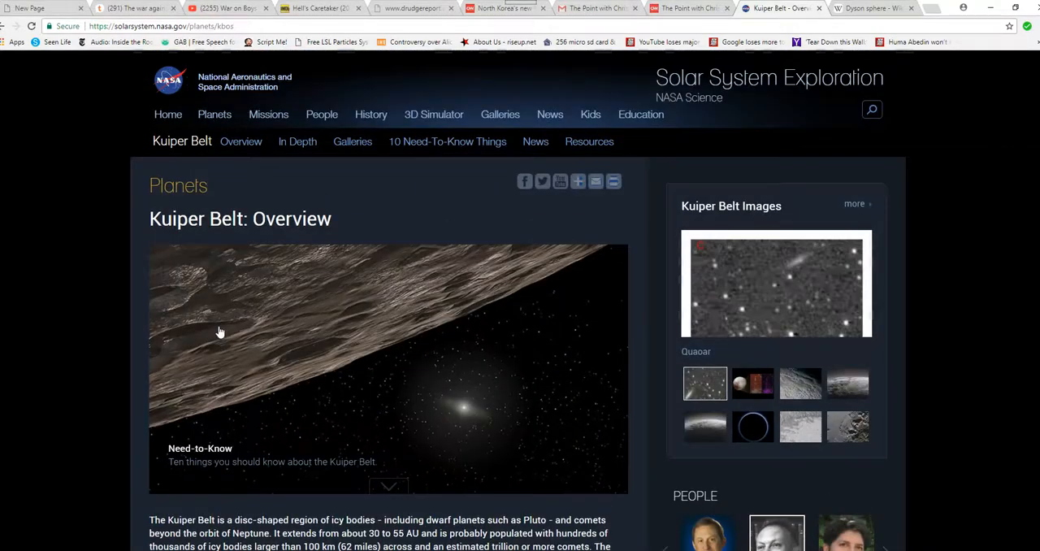
scroll(down, 3)
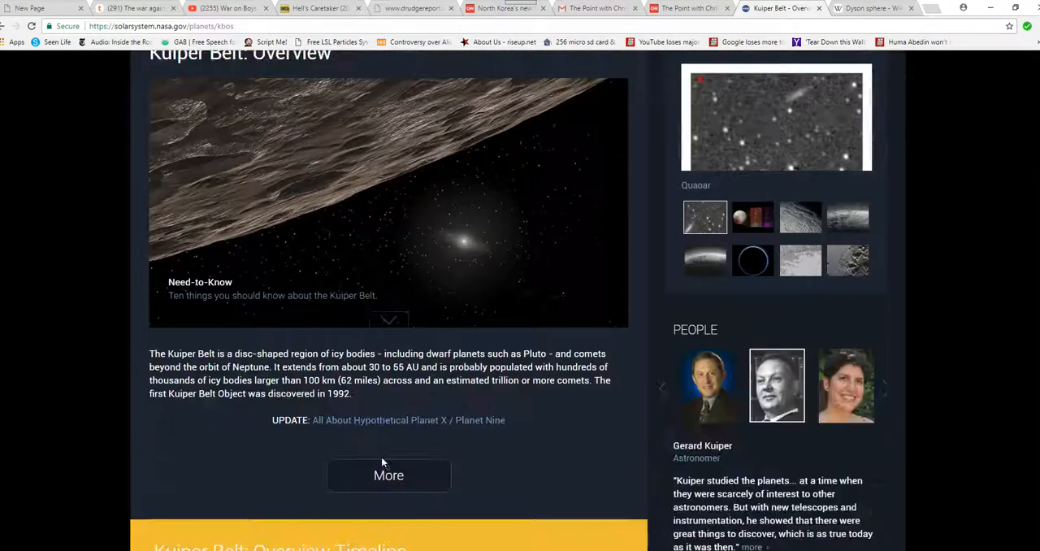
scroll(down, 3)
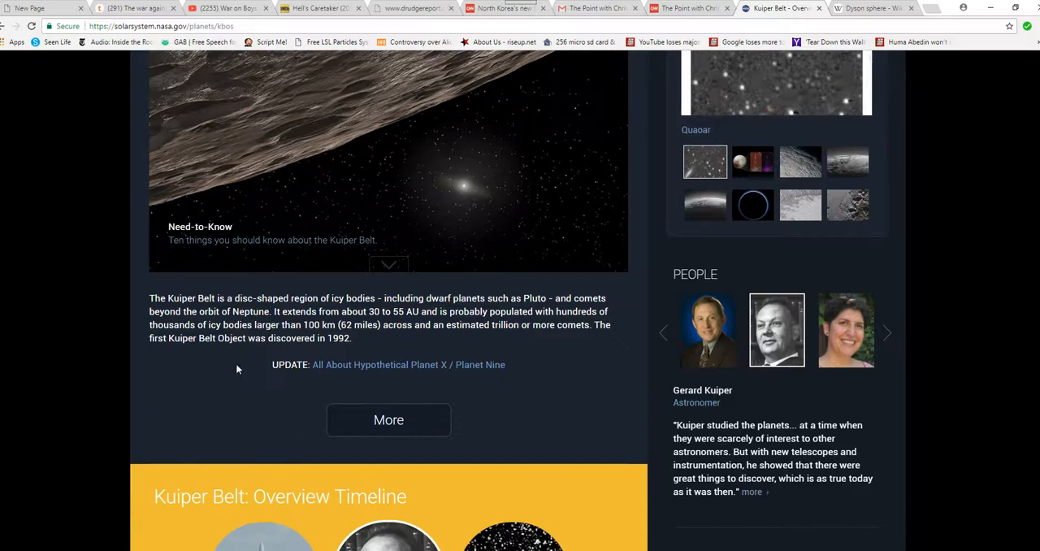
scroll(down, 3)
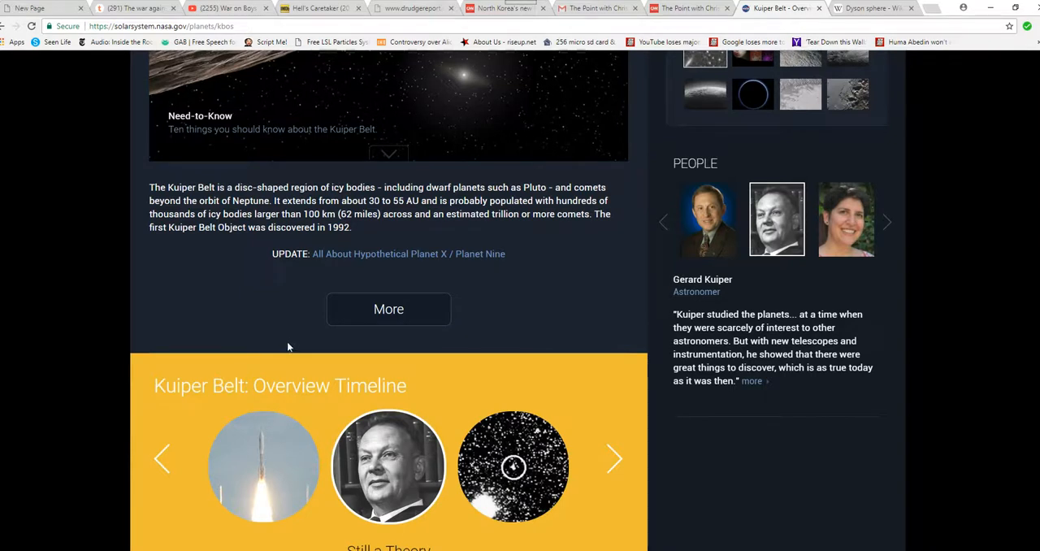
mouse_move(250, 291)
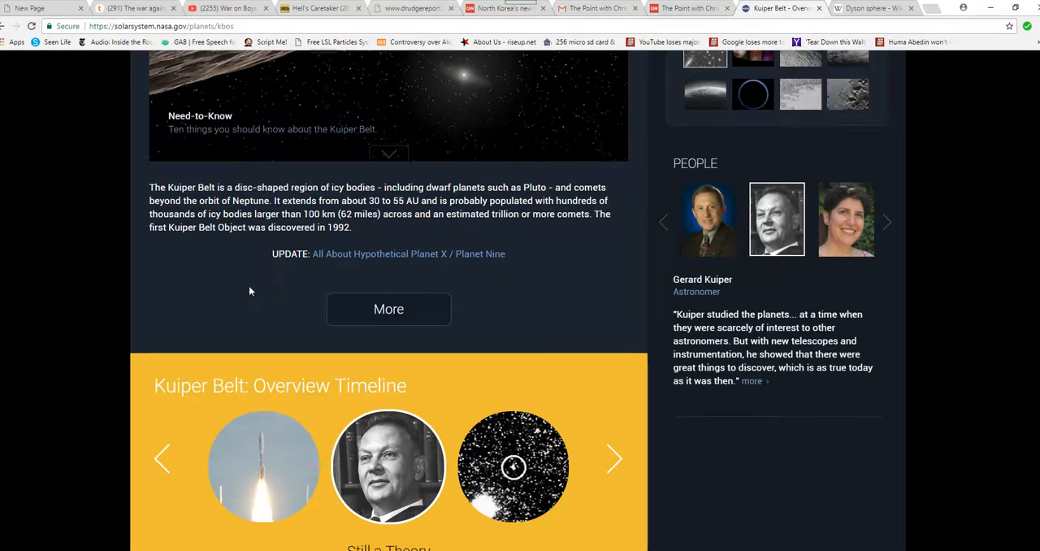